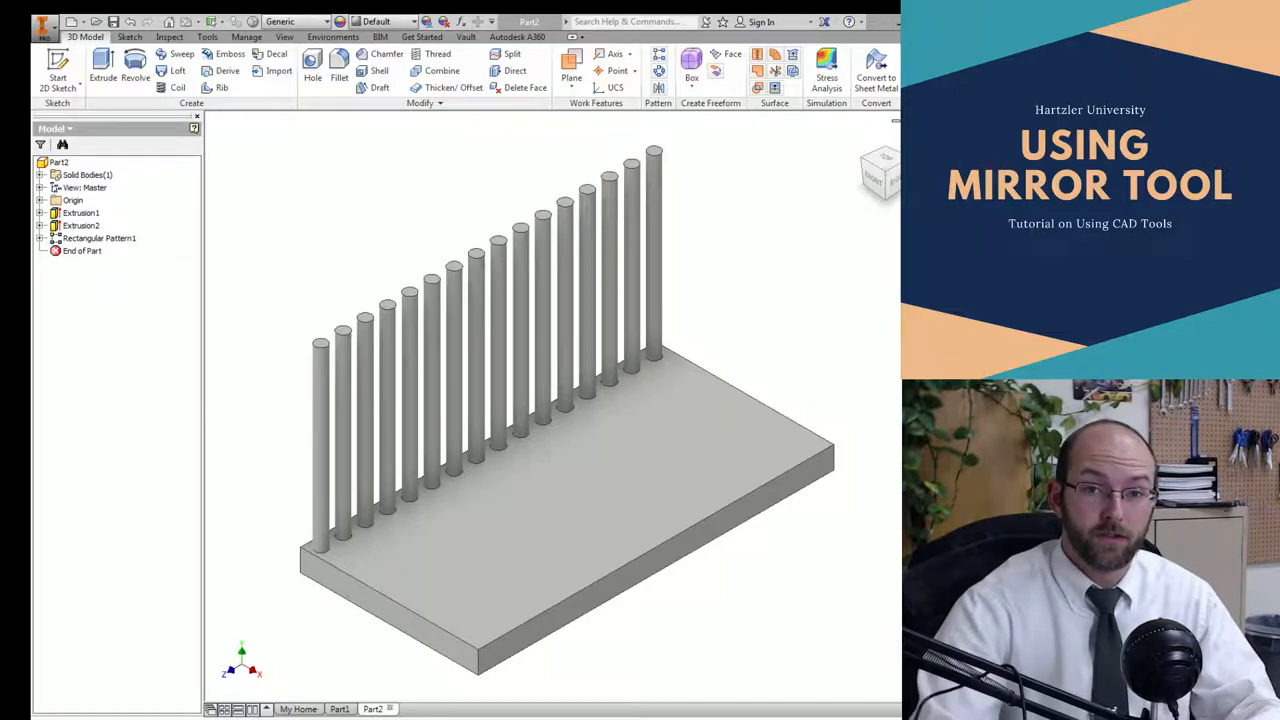
Select Extrusion1 in the Model browser so the base plate's sketch dimensions show on the model.
click(452, 370)
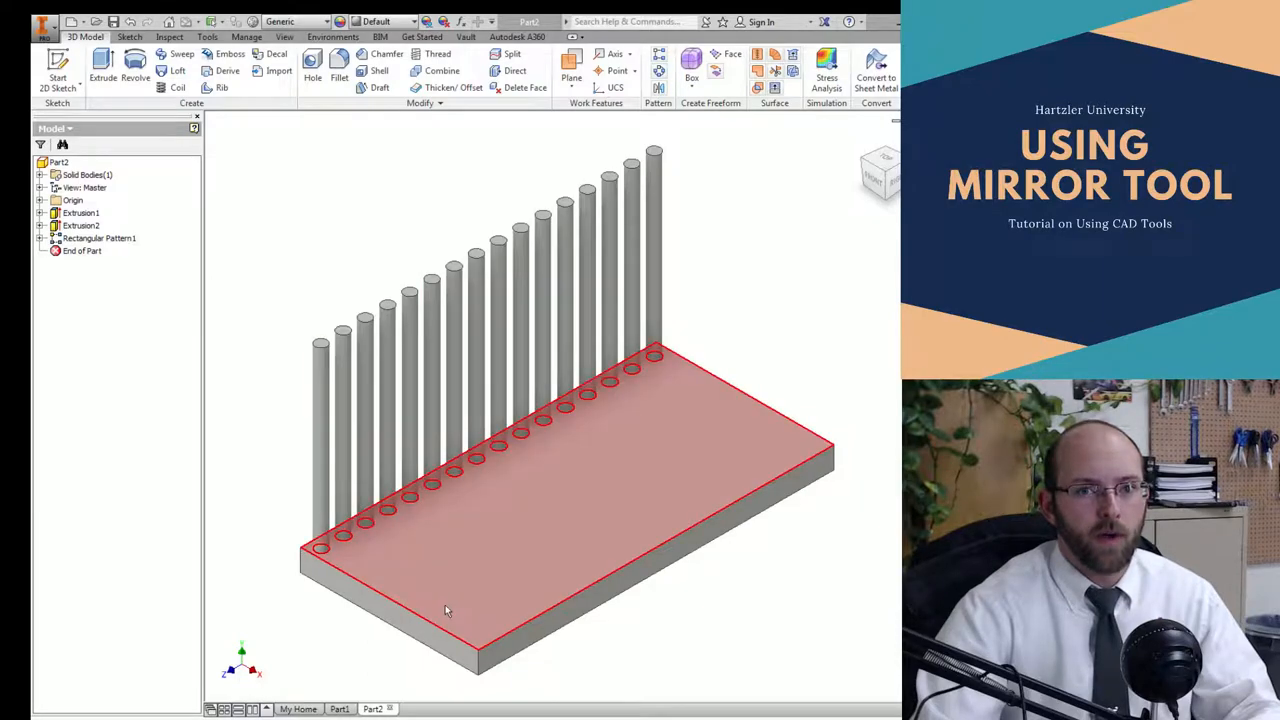
click(80, 212)
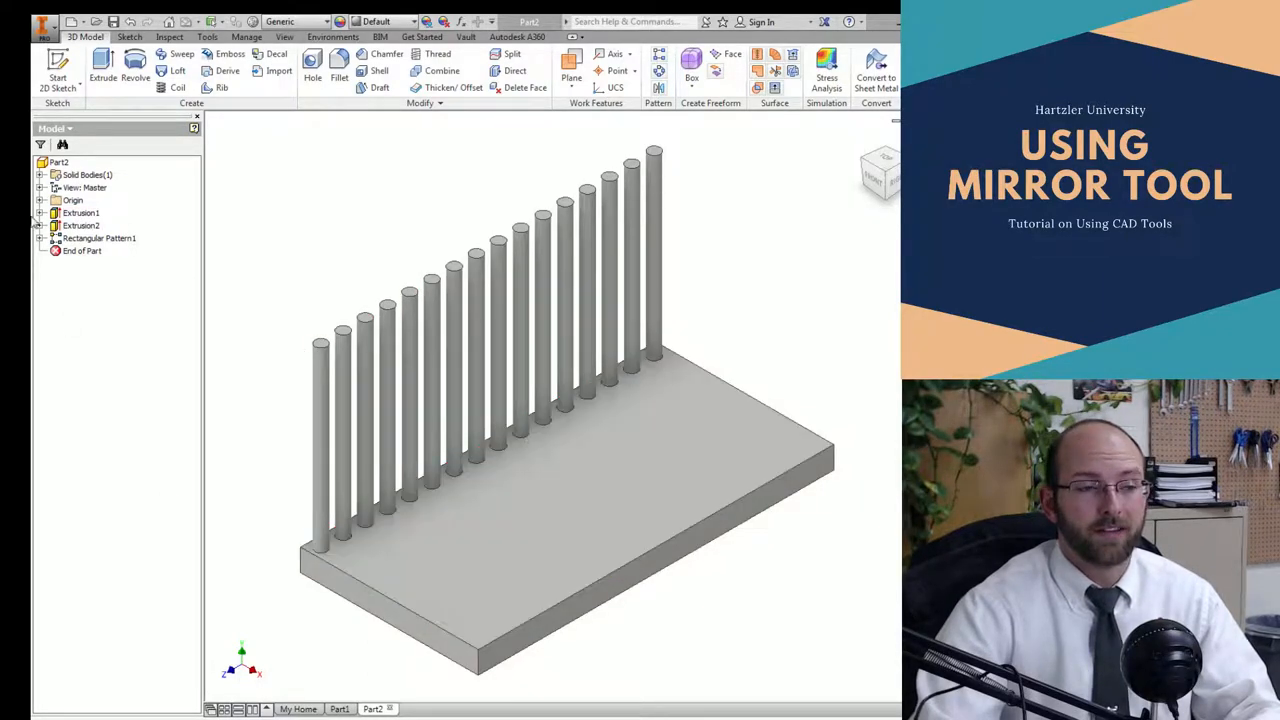
click(80, 212)
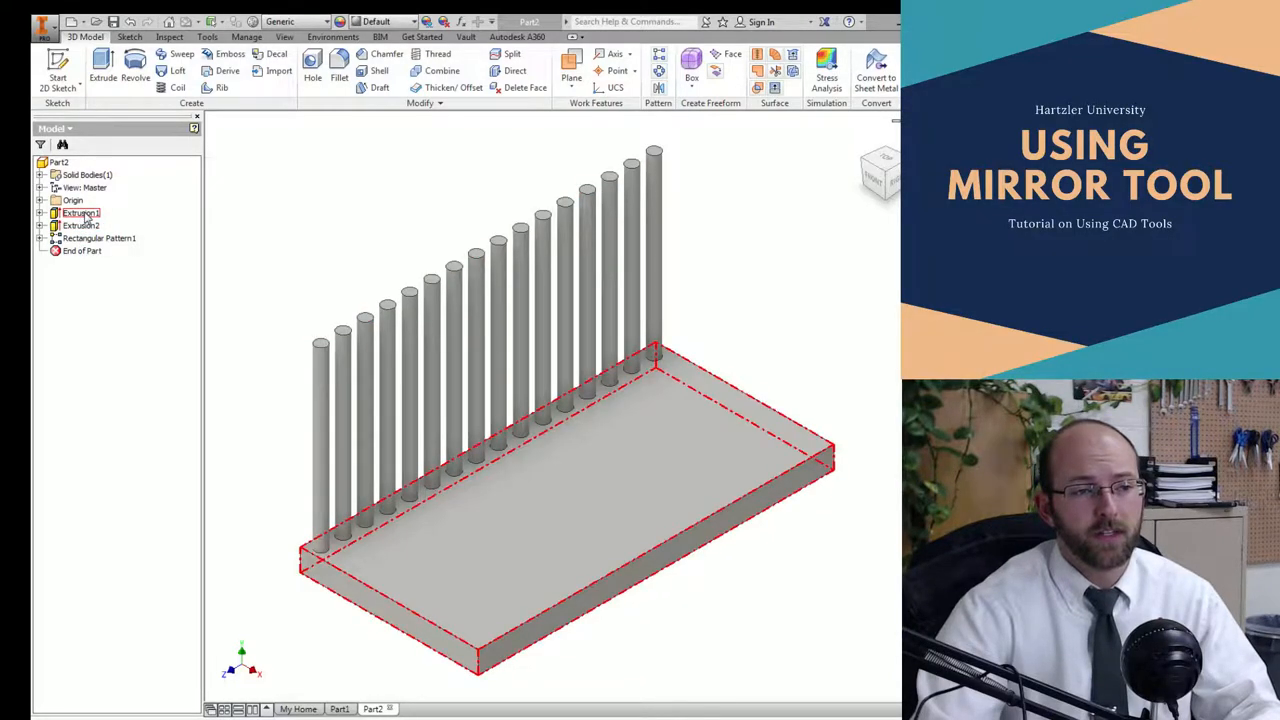
click(80, 212)
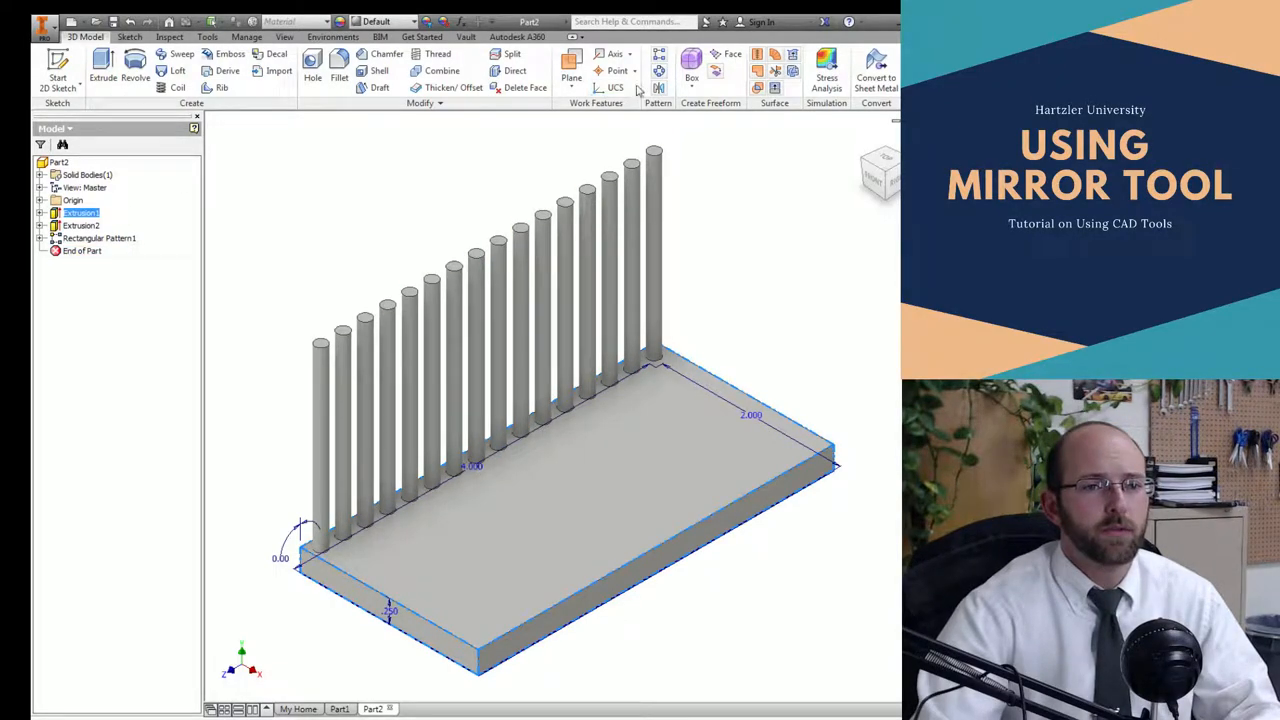
Create Work Plane1 as a midplane between the base plate's two opposite side faces.
click(572, 70)
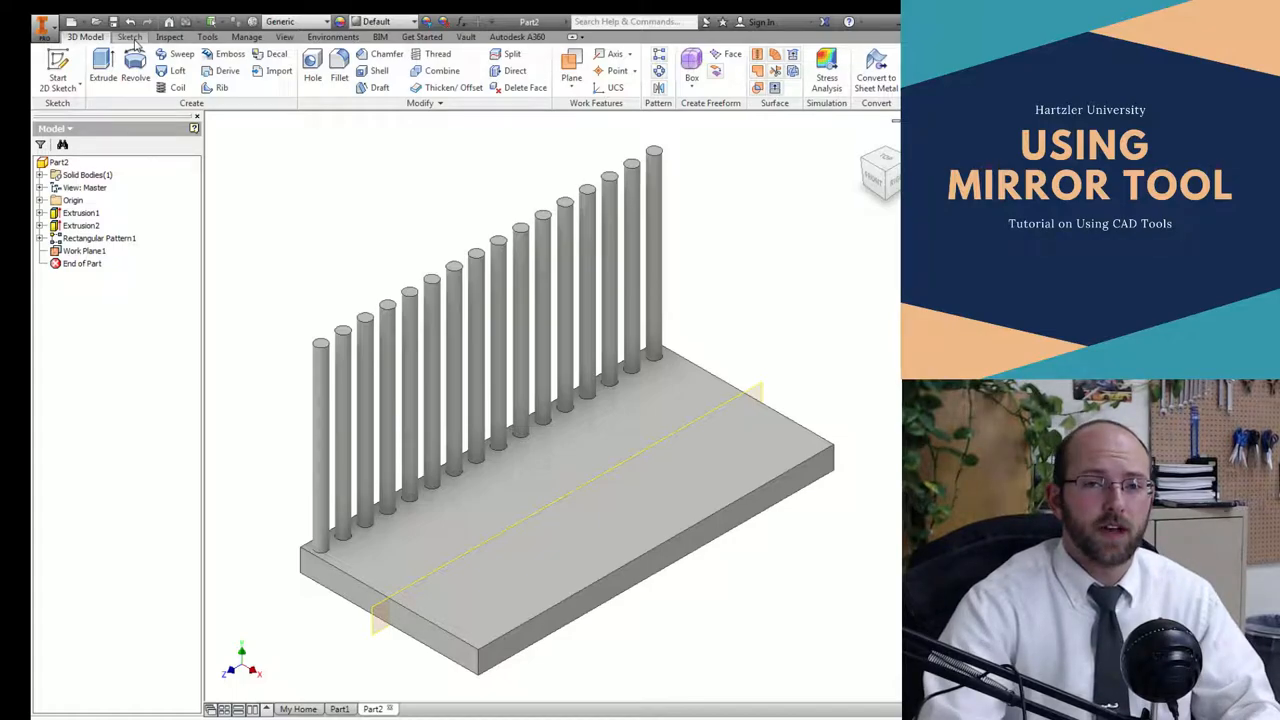
click(364, 420)
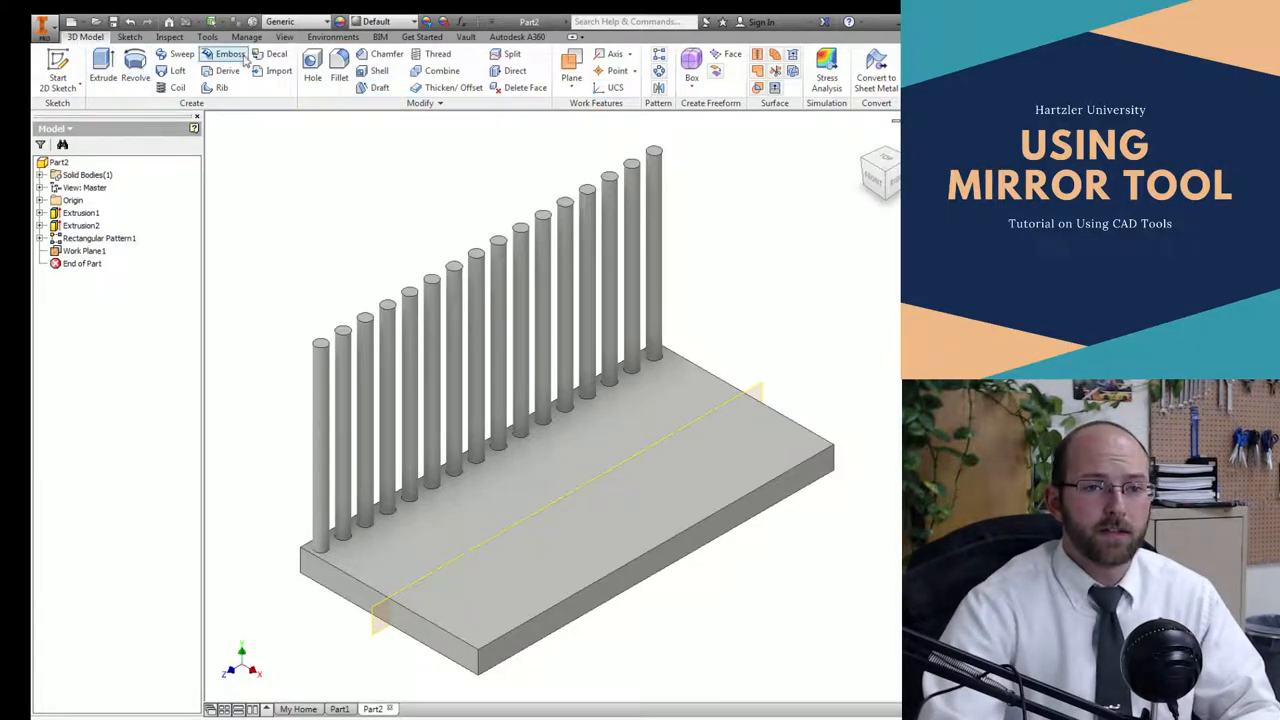
mouse_move(660, 90)
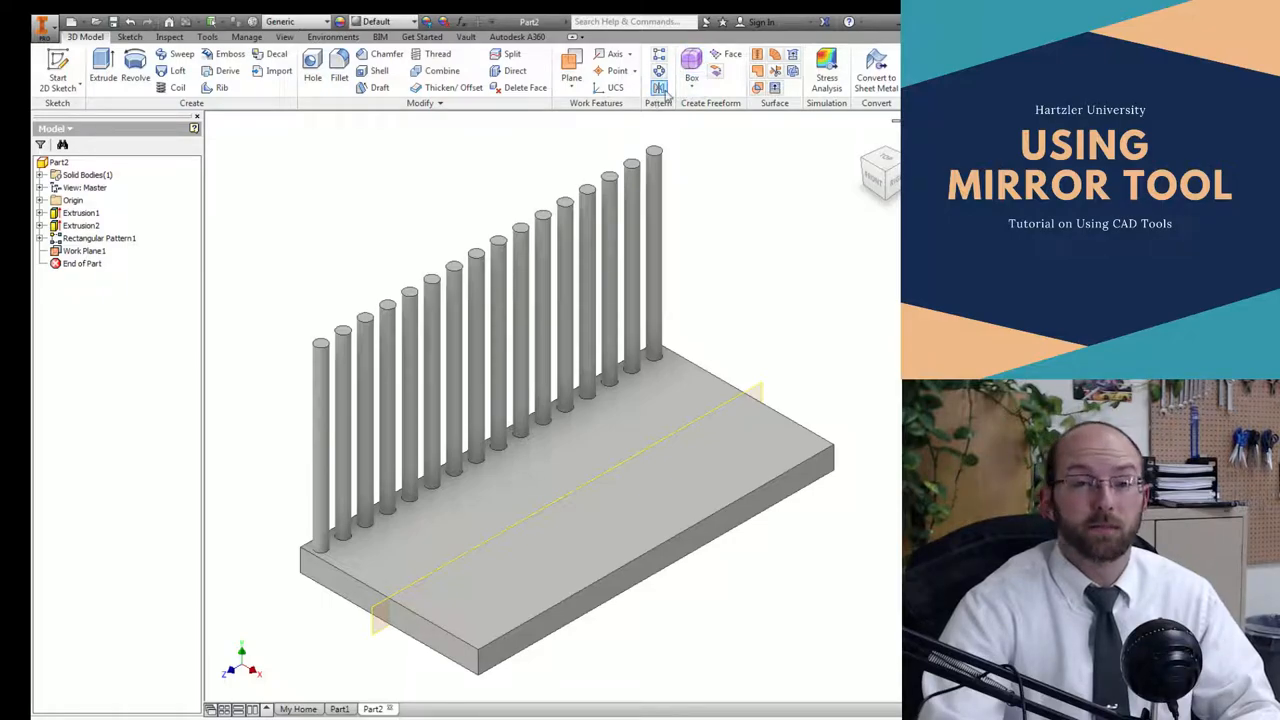
Start the Mirror command with Rectangular Pattern1 (the pipe row) as the features to mirror.
click(658, 90)
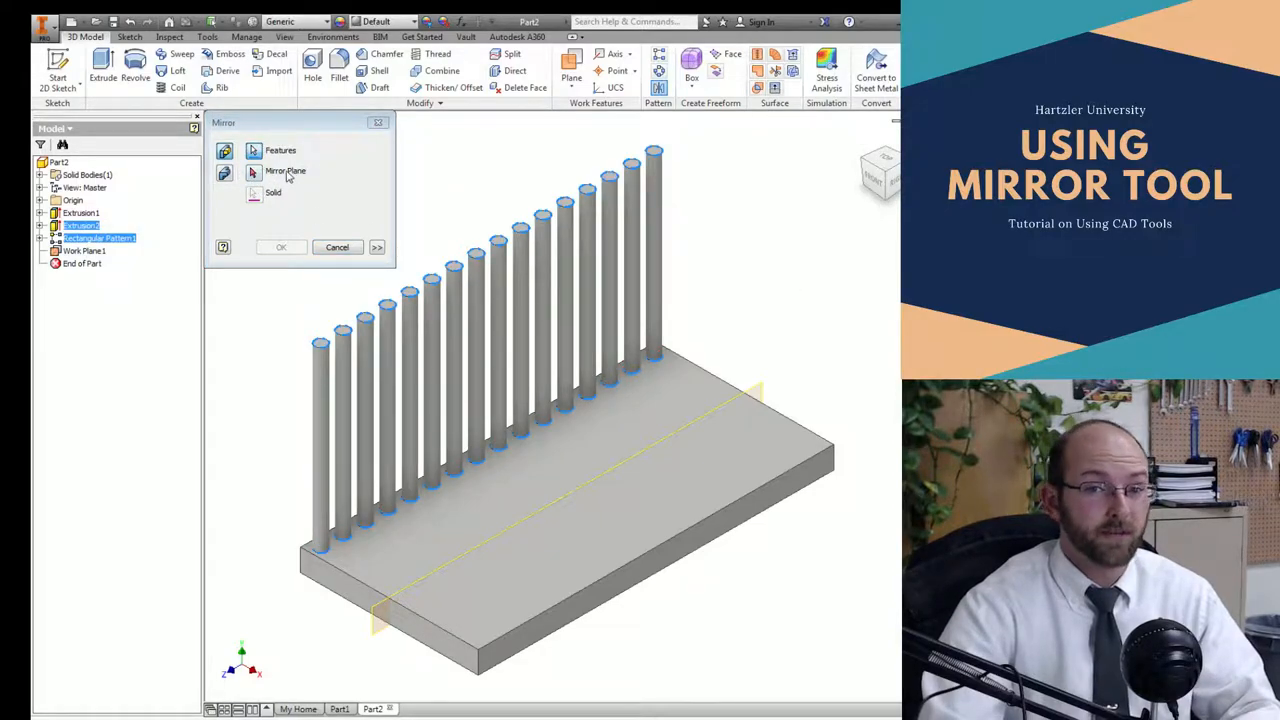
Mirror the pipe row across Work Plane1 so matching rows sit on both long edges of the plate.
click(710, 424)
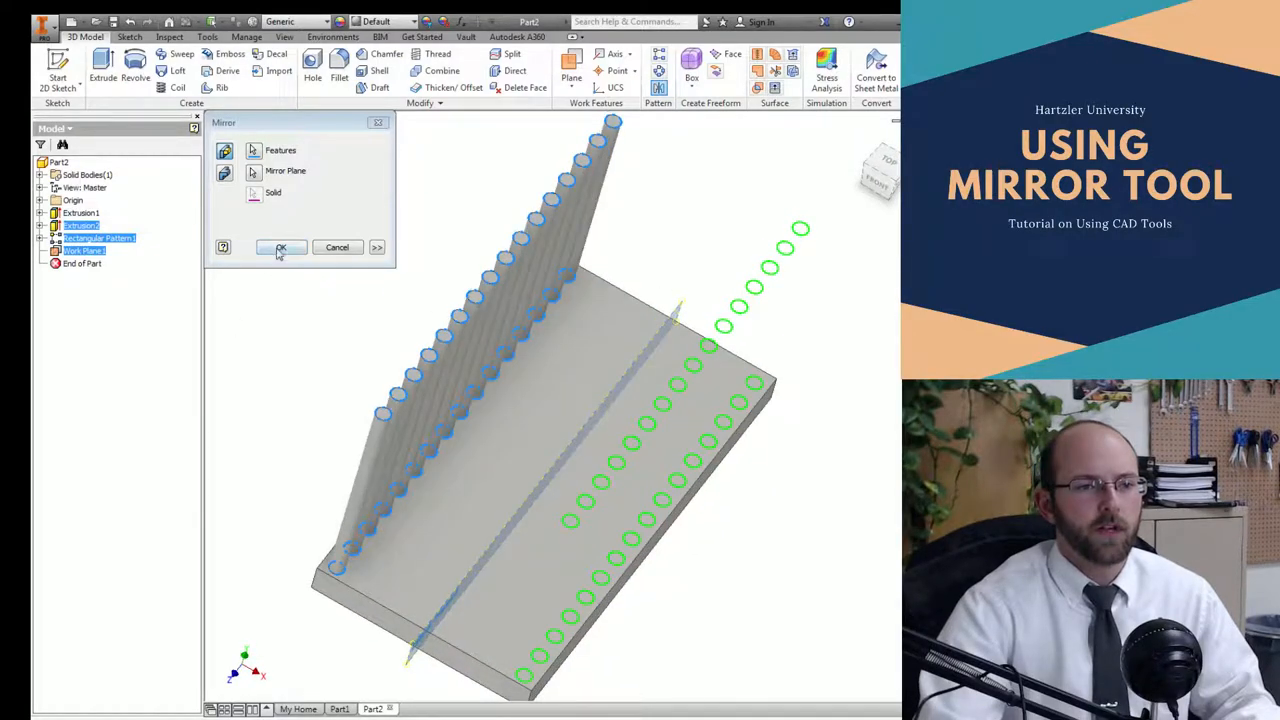
click(280, 248)
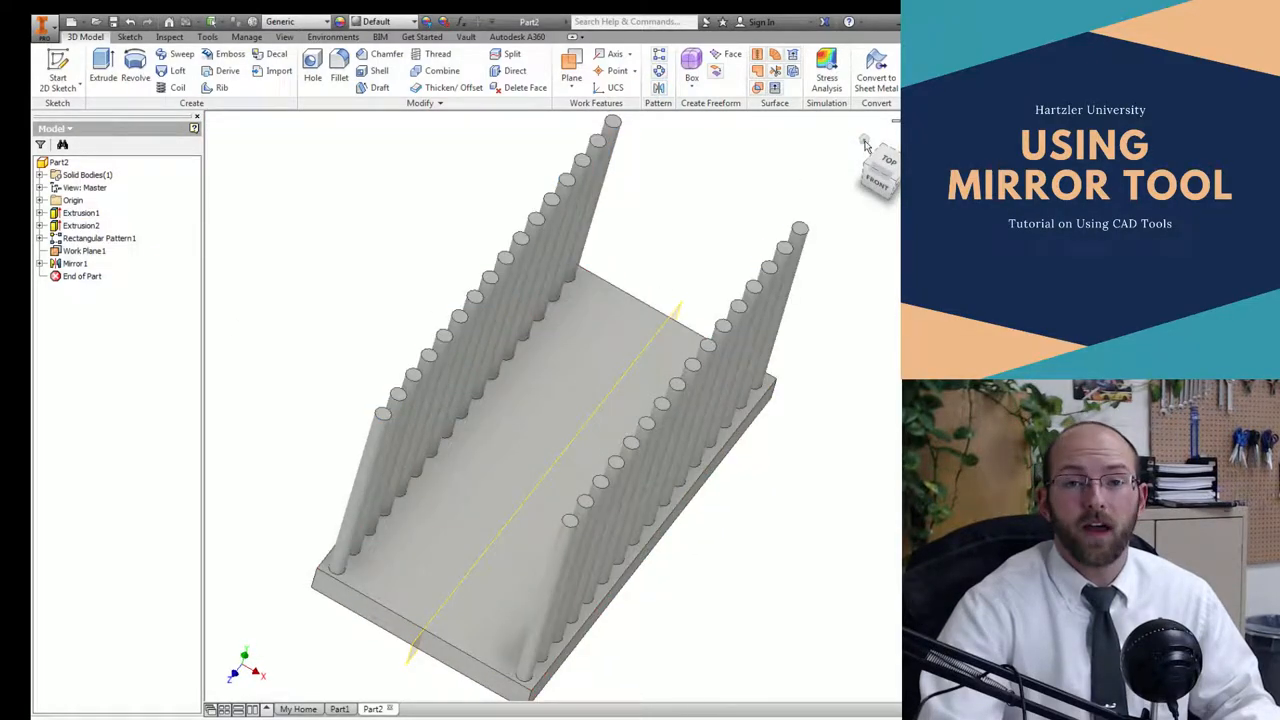